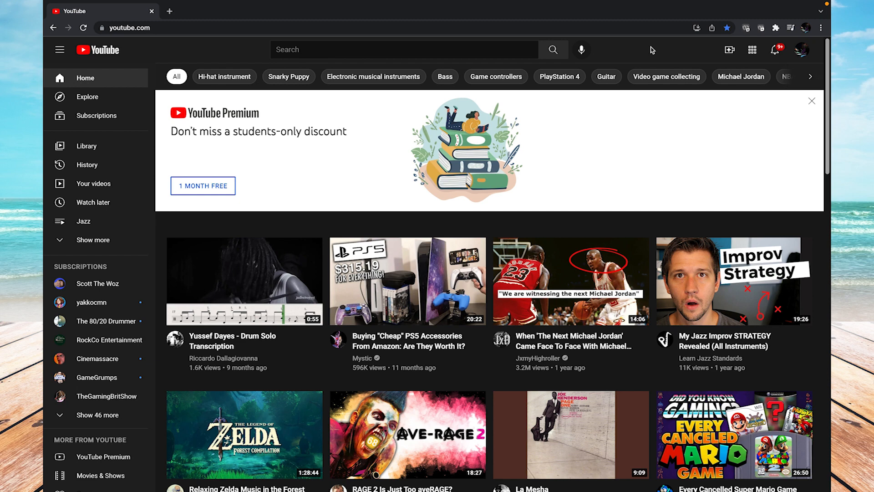
{"action": "mouse_move", "coordinate": [662, 50]}
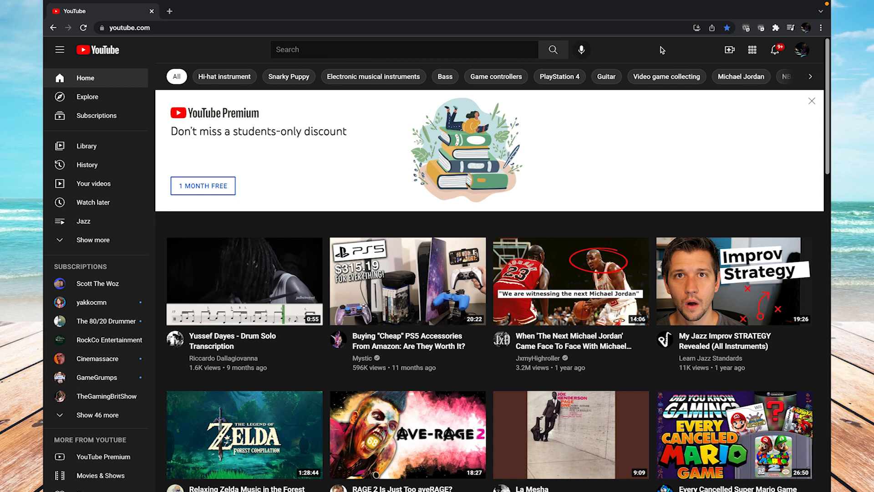
{"action": "mouse_move", "coordinate": [808, 35]}
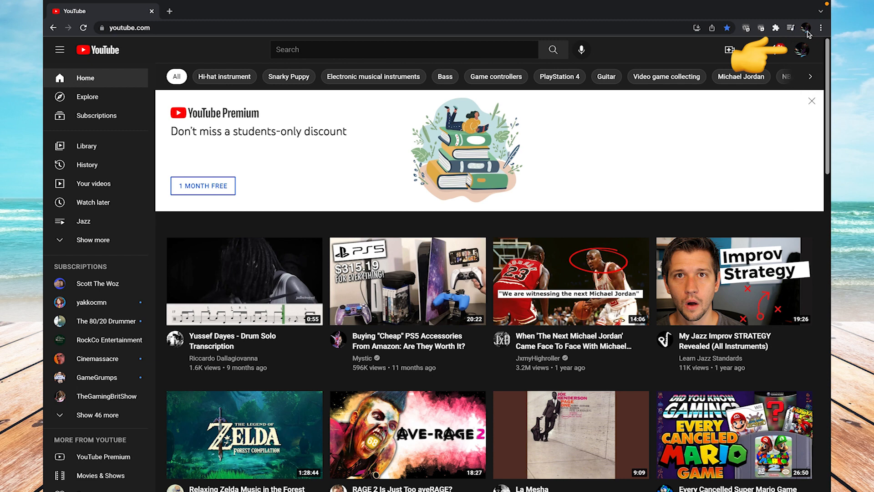
{"action": "mouse_move", "coordinate": [816, 57]}
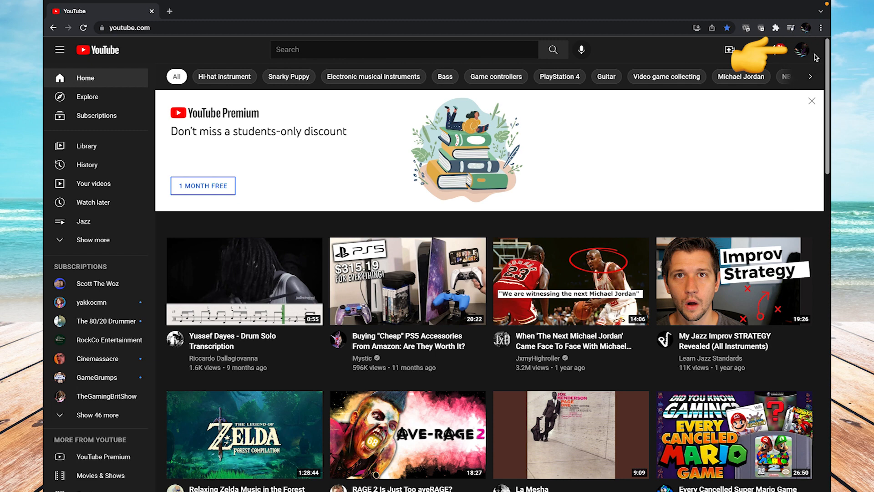
Choose YouTube Studio from the profile avatar's account menu.
{"action": "left_click", "coordinate": [802, 49]}
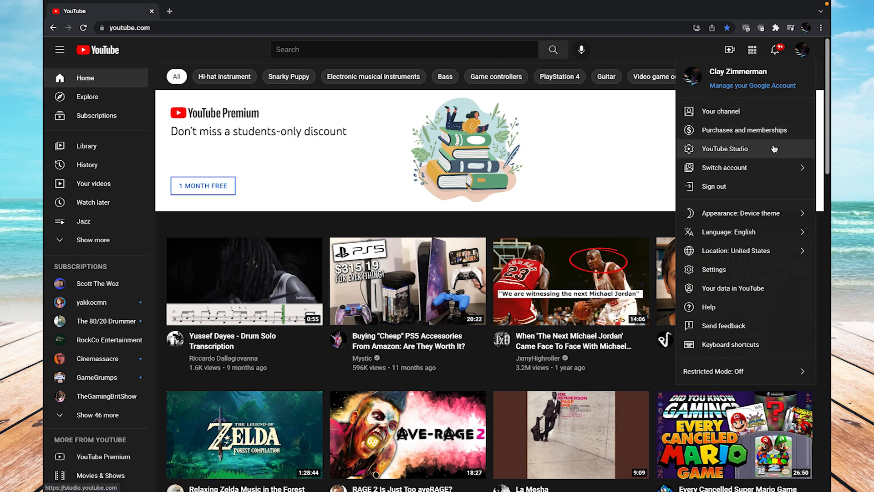
{"action": "mouse_move", "coordinate": [773, 149]}
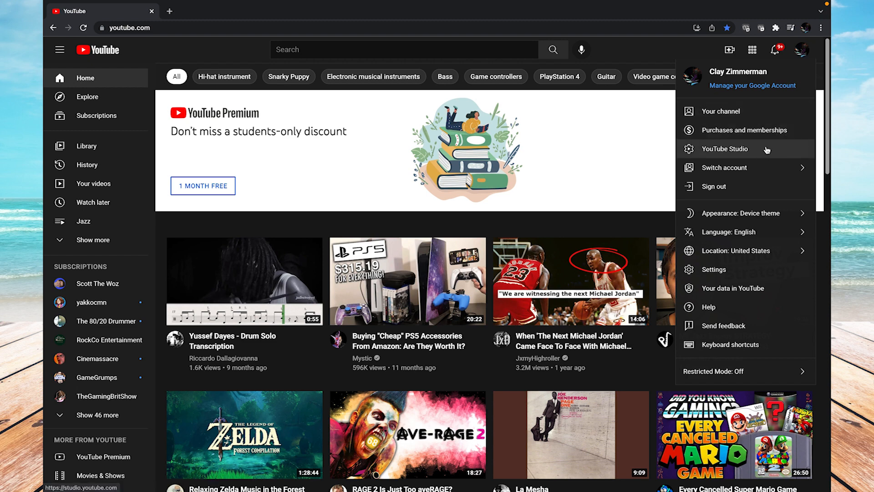
{"action": "left_click", "coordinate": [725, 149]}
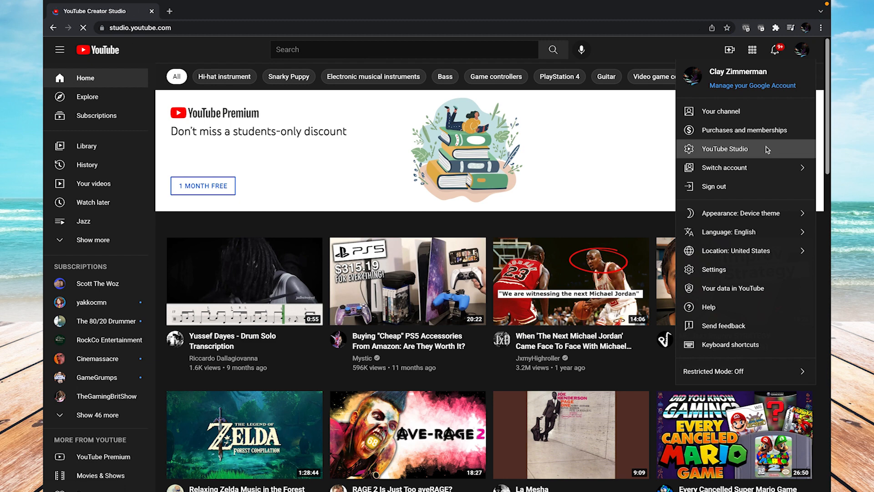
Open the Content section from the Studio sidebar.
{"action": "left_click", "coordinate": [725, 148]}
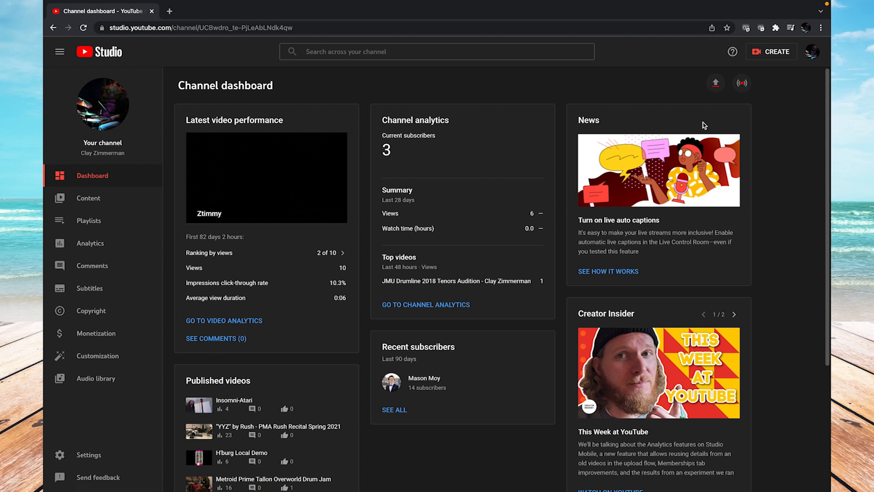
{"action": "mouse_move", "coordinate": [156, 235]}
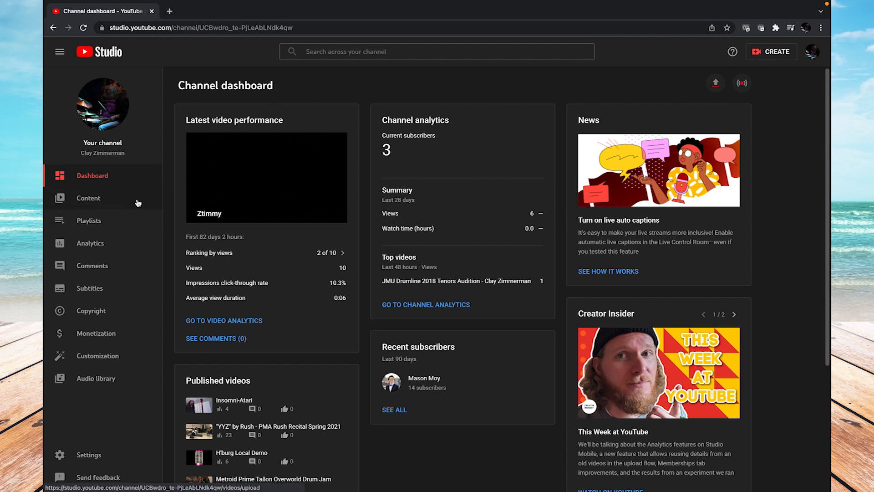
{"action": "left_click", "coordinate": [88, 199]}
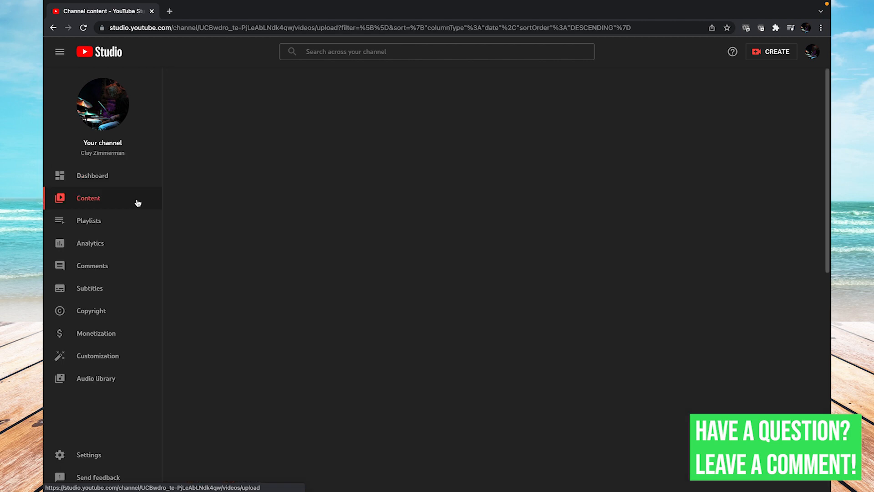
Open the details editor for the third video, 'Insomni-Atari' (2:48).
{"action": "left_click", "coordinate": [88, 198]}
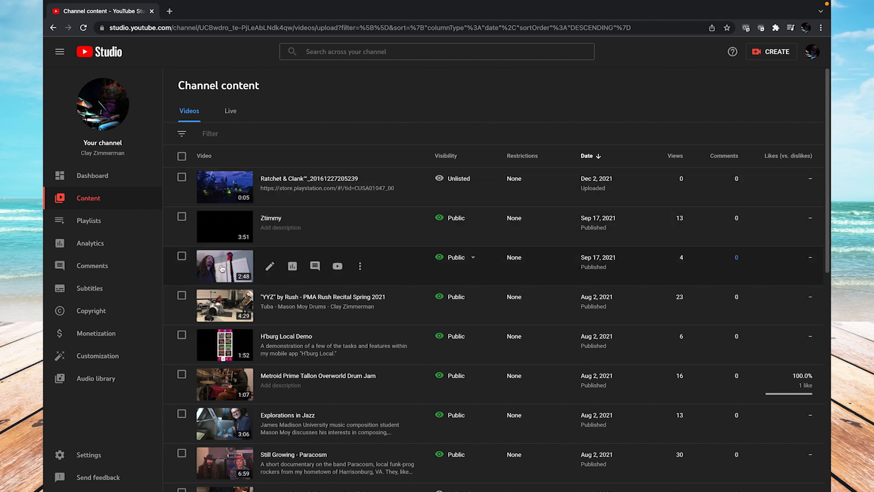
{"action": "mouse_move", "coordinate": [269, 266]}
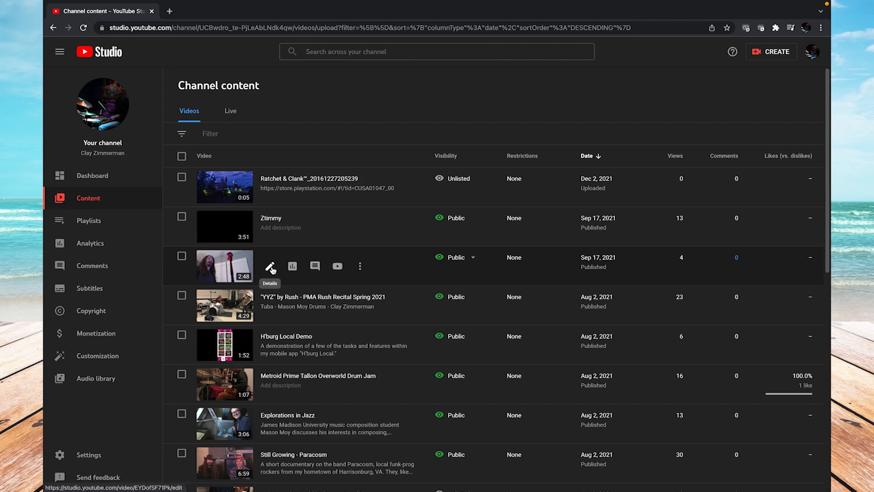
{"action": "left_click", "coordinate": [270, 266]}
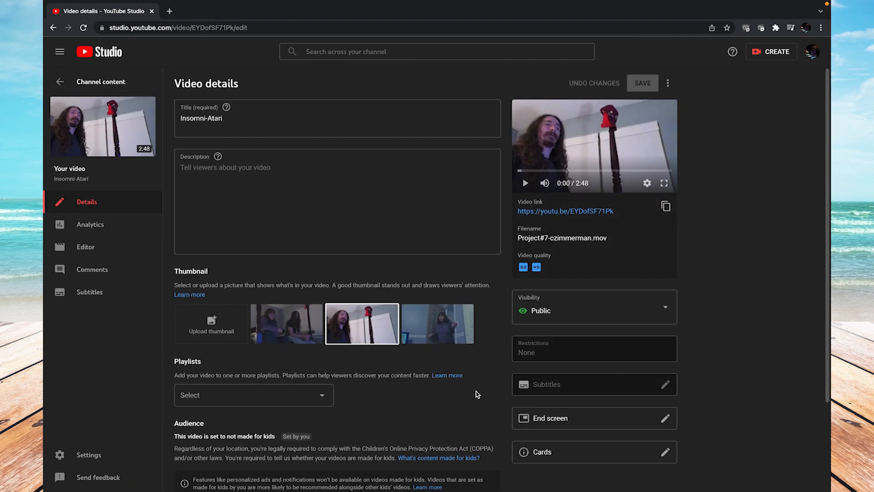
Expand Show More to reveal paid promotion, automatic chapters and tags.
{"action": "scroll", "scroll_direction": "down", "scroll_amount": 3}
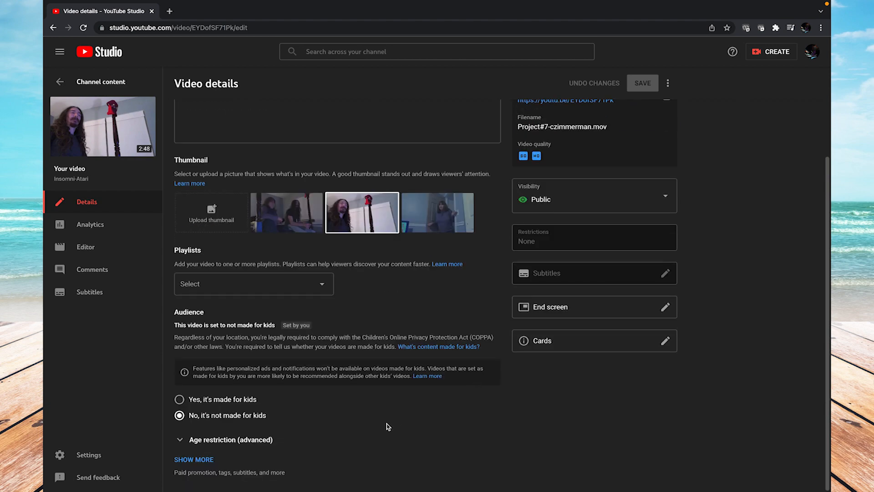
{"action": "mouse_move", "coordinate": [212, 463]}
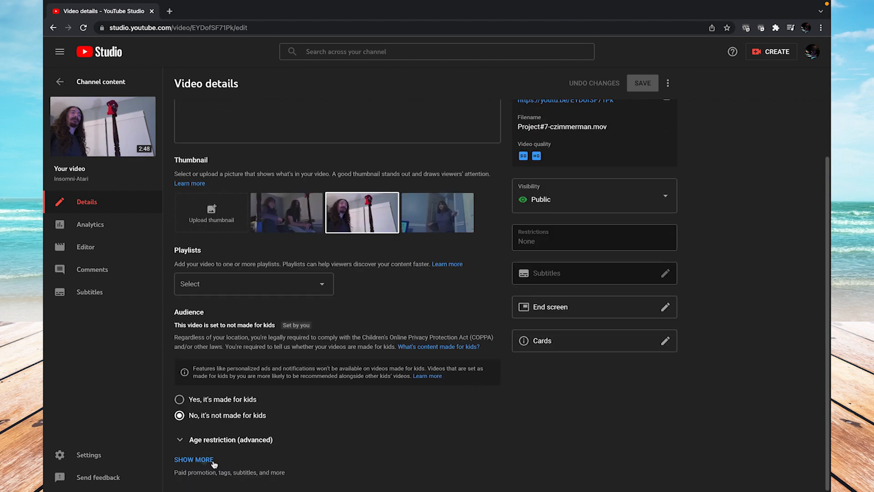
{"action": "left_click", "coordinate": [194, 459]}
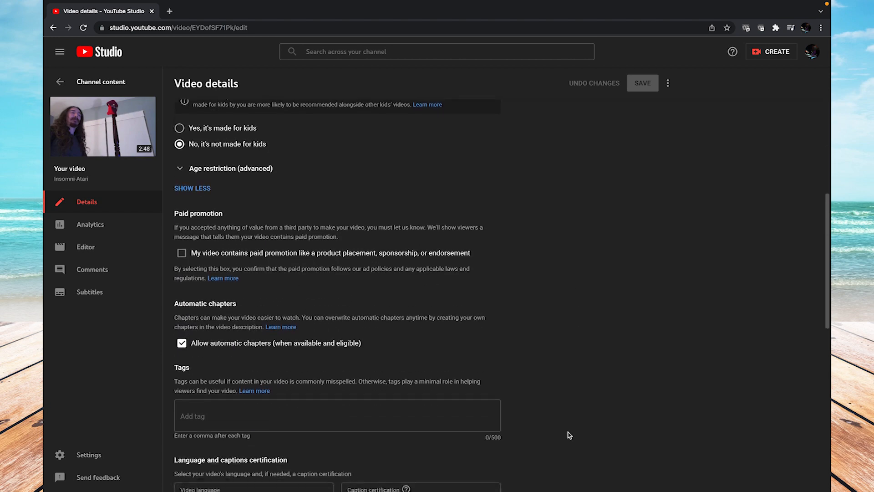
Scroll to Comments and ratings and show the four comment visibility choices.
{"action": "scroll", "scroll_direction": "down", "scroll_amount": 3}
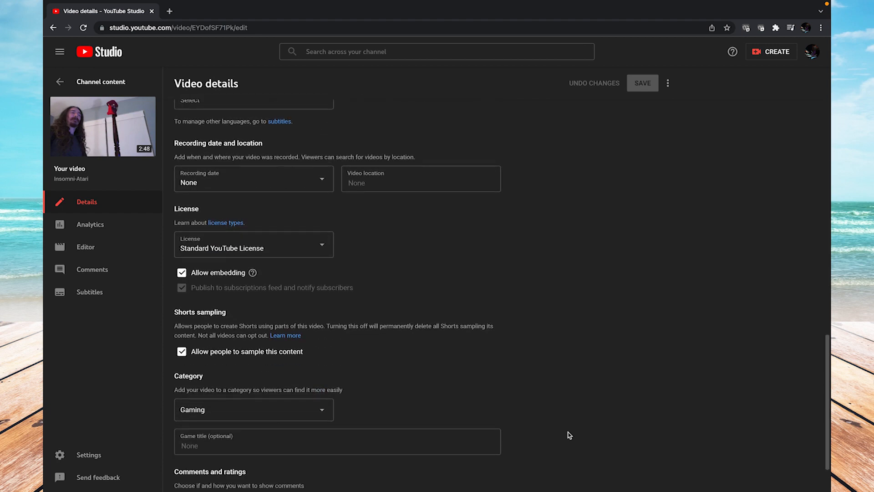
{"action": "scroll", "scroll_direction": "down", "scroll_amount": 3}
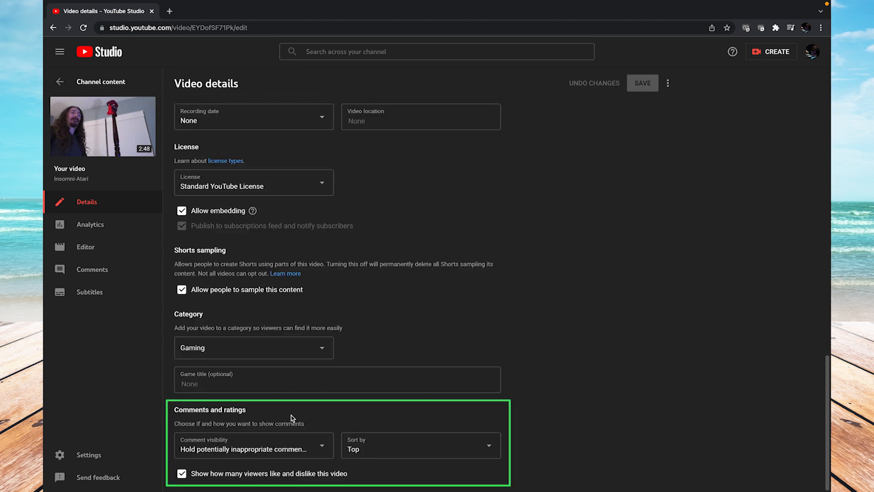
{"action": "mouse_move", "coordinate": [162, 460]}
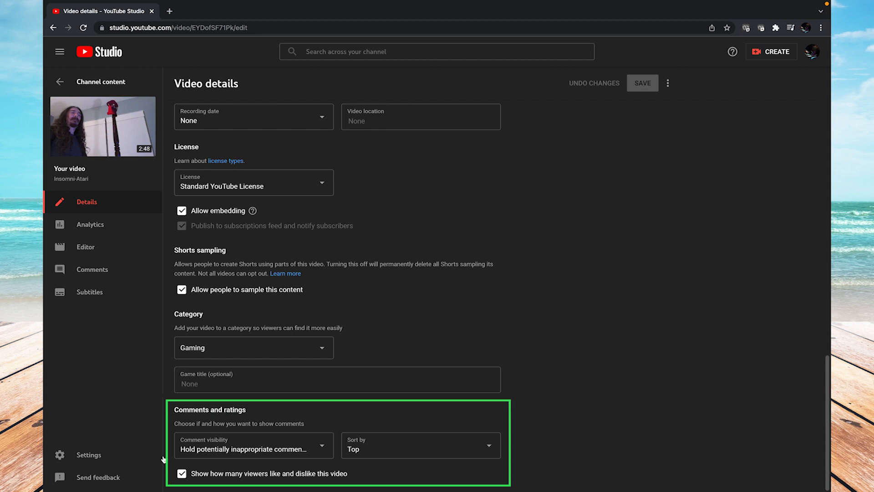
{"action": "mouse_move", "coordinate": [320, 412]}
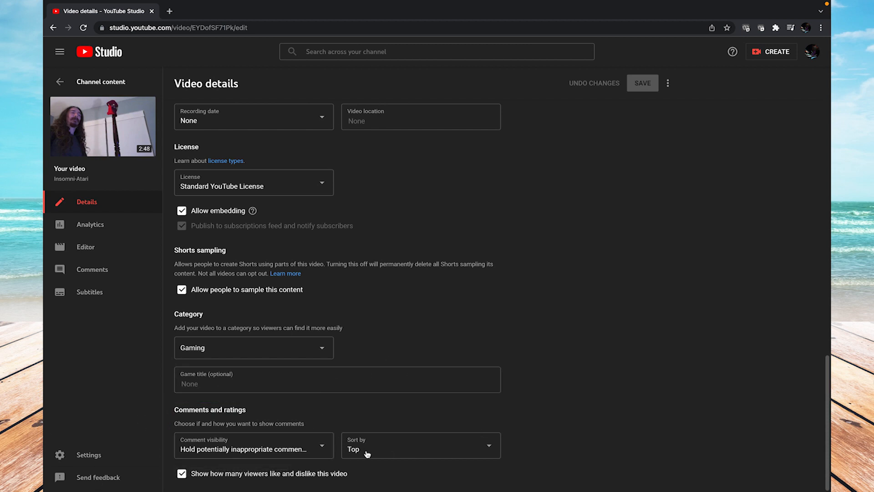
{"action": "left_click", "coordinate": [253, 449]}
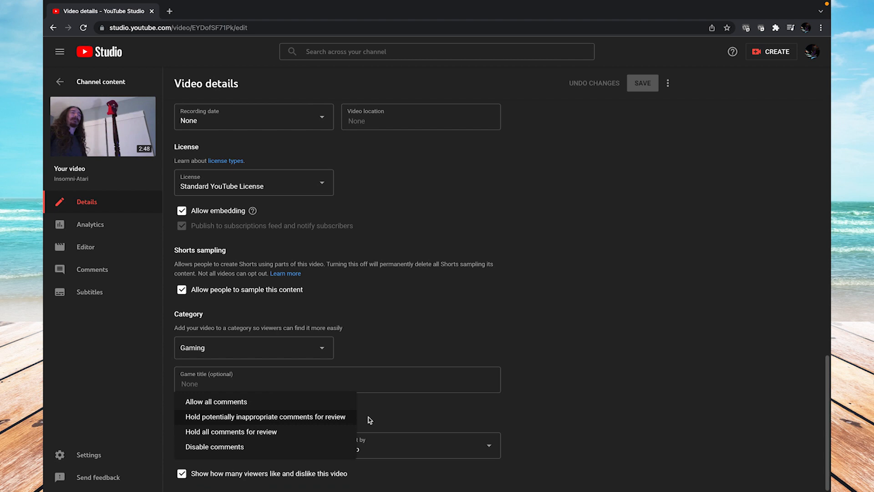
{"action": "mouse_move", "coordinate": [343, 450]}
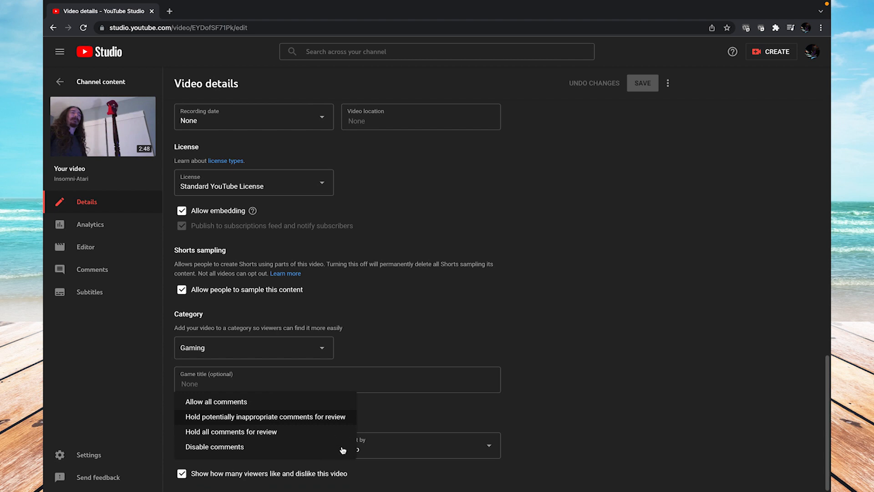
{"action": "left_click", "coordinate": [264, 417]}
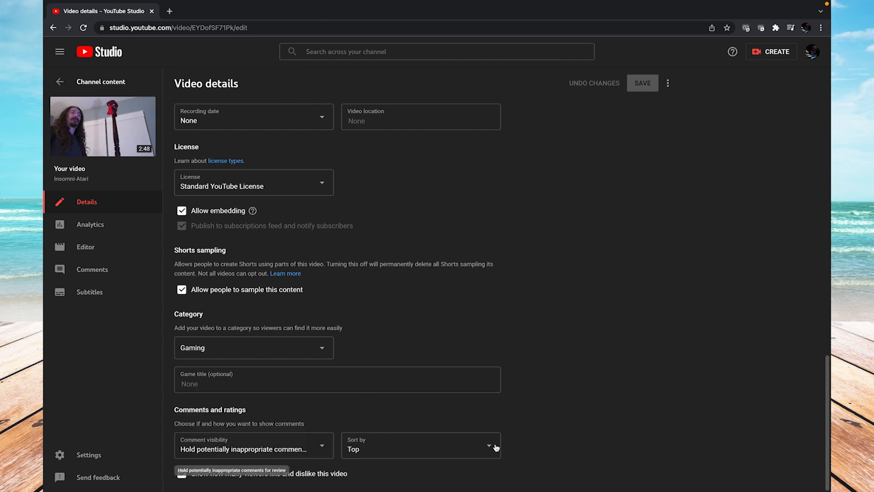
{"action": "left_click", "coordinate": [420, 445]}
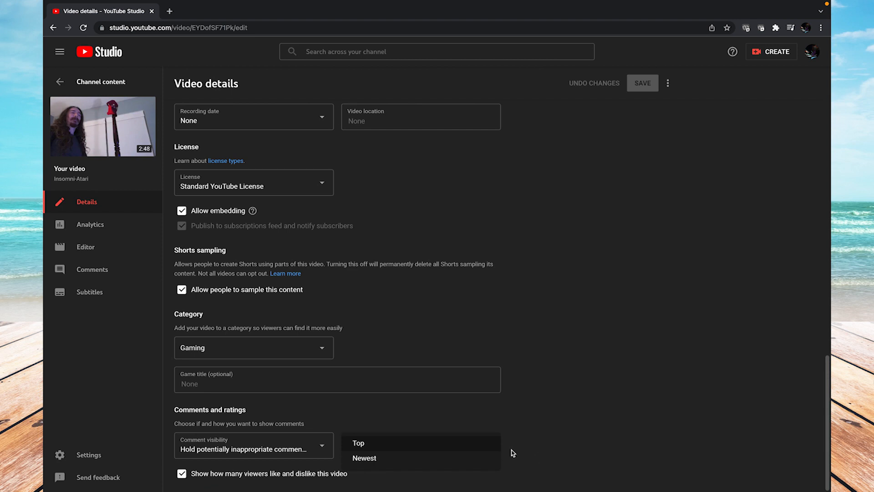
{"action": "mouse_move", "coordinate": [508, 461]}
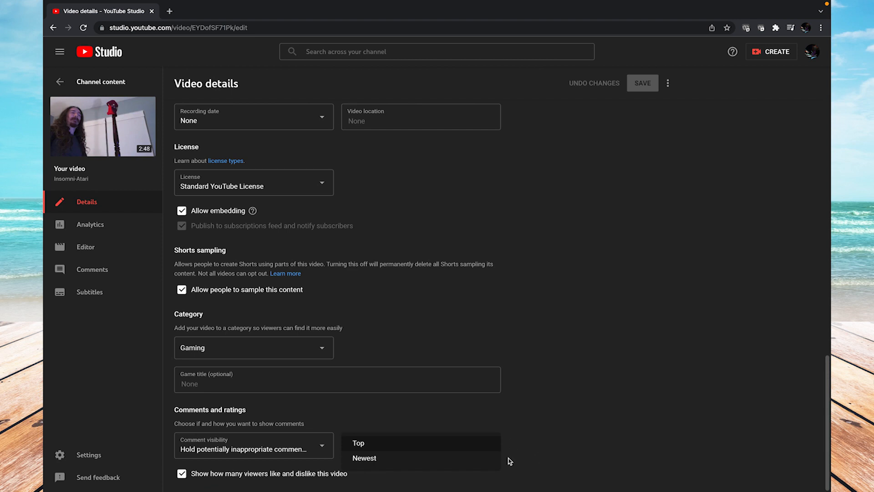
{"action": "mouse_move", "coordinate": [503, 465]}
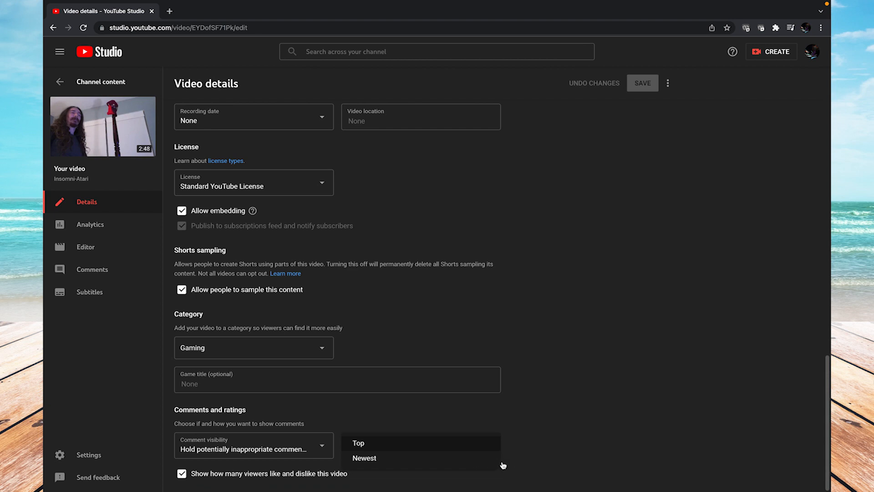
{"action": "left_click", "coordinate": [357, 442]}
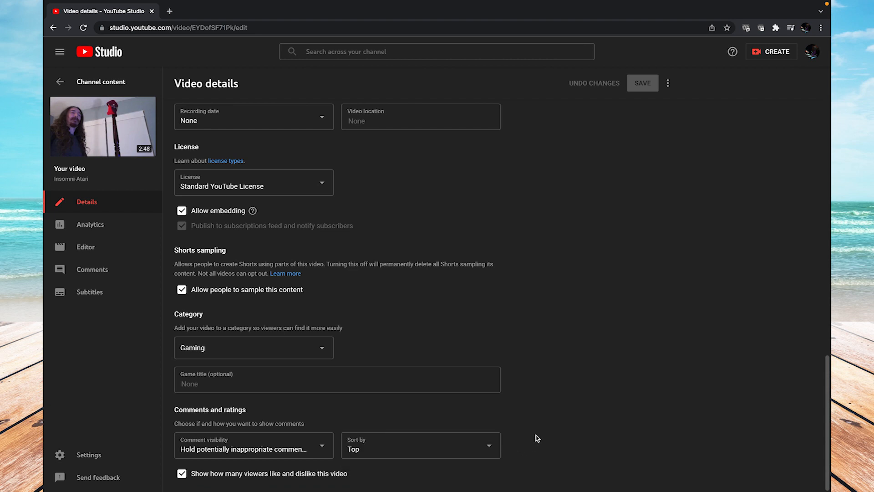